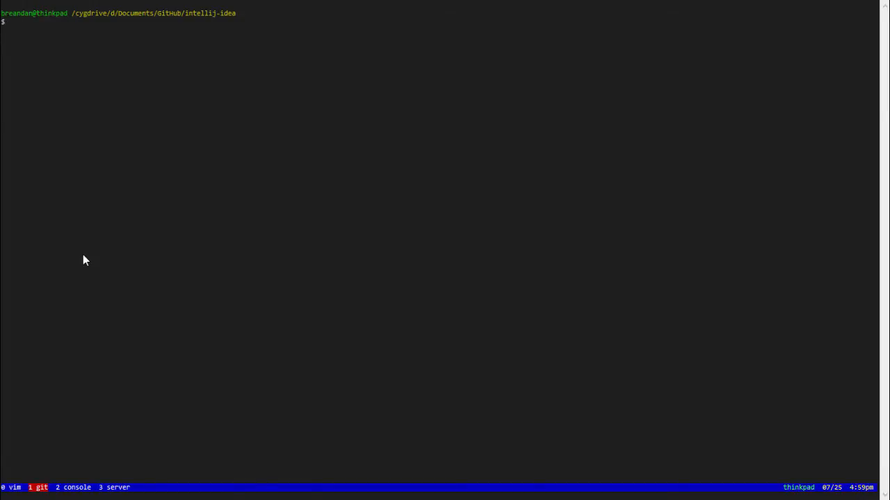
# Step: Start a 'git clone' command at the Cygwin prompt in the intellij-idea folder
pyautogui.write('git clone')
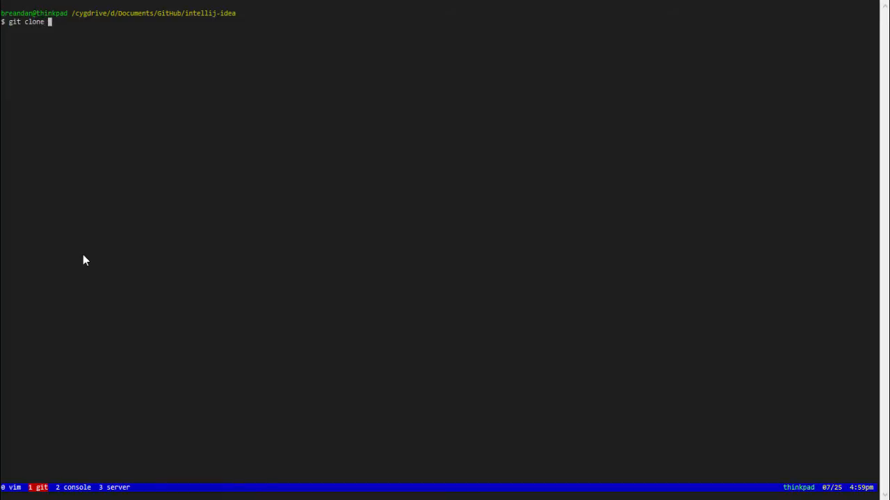
pyautogui.press('Return')
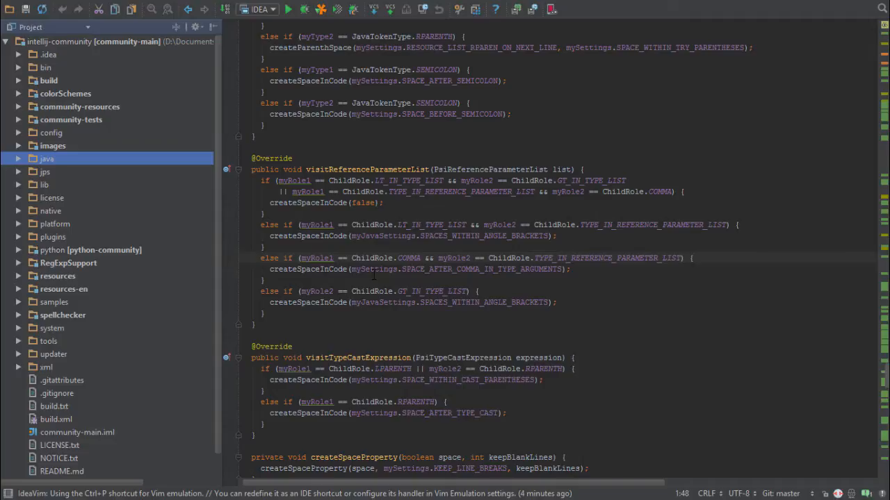
# Step: Run Checkout from Version Control via GitHub, then cancel since the target folder already exists
pyautogui.write('checkout fr')
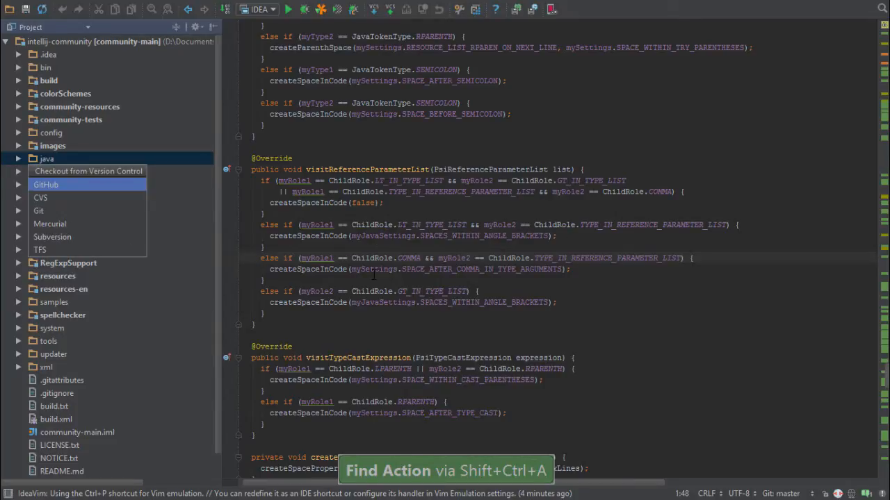
pyautogui.click(46, 183)
pyautogui.write('https://github.com/JetBrains/intellij-community')
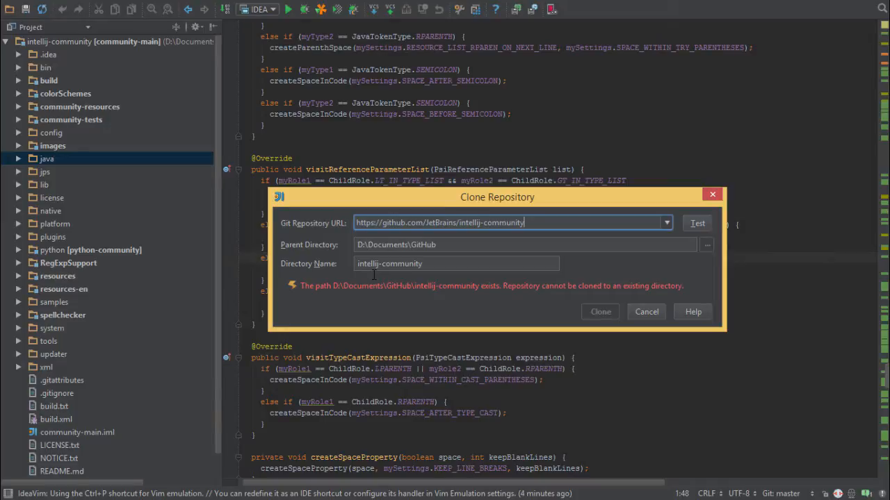
pyautogui.click(645, 311)
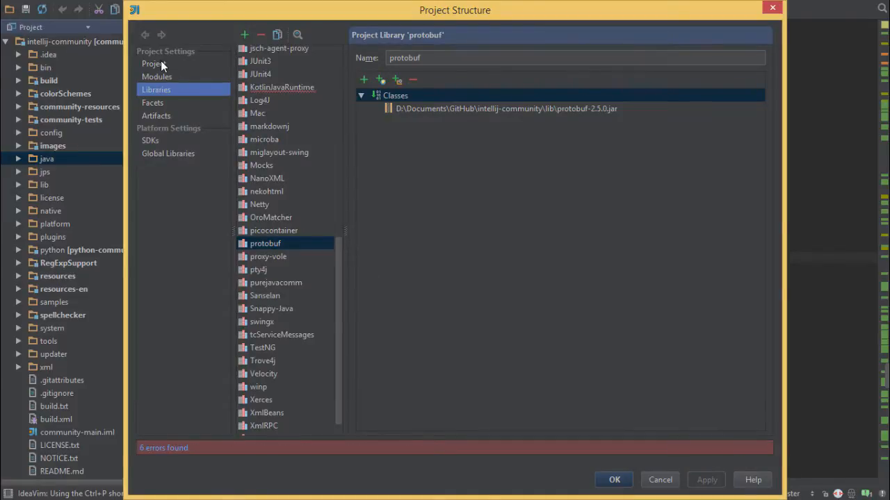
# Step: Review the Project, Modules, Libraries, Artifacts and SDKs pages of Project Structure
pyautogui.click(153, 64)
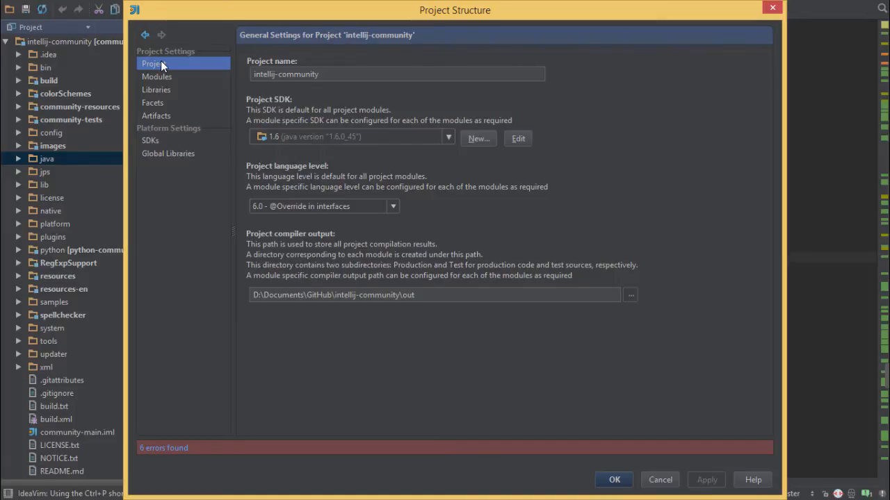
pyautogui.moveTo(173, 68)
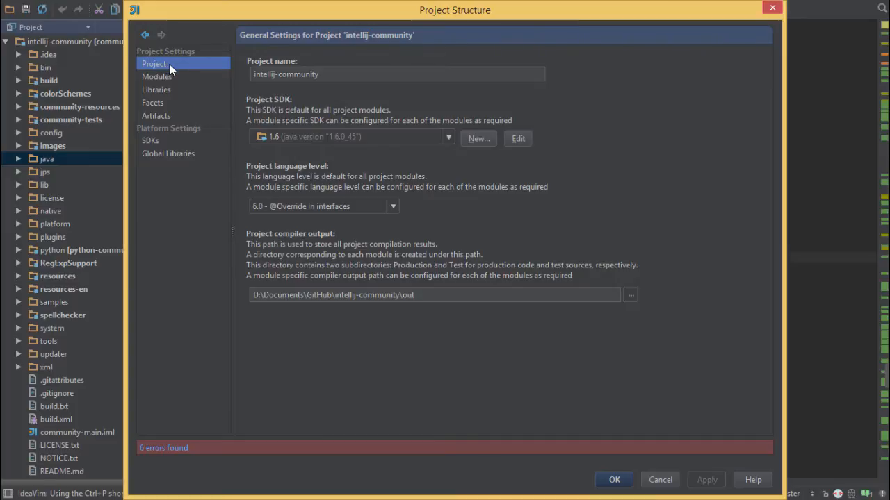
pyautogui.click(156, 77)
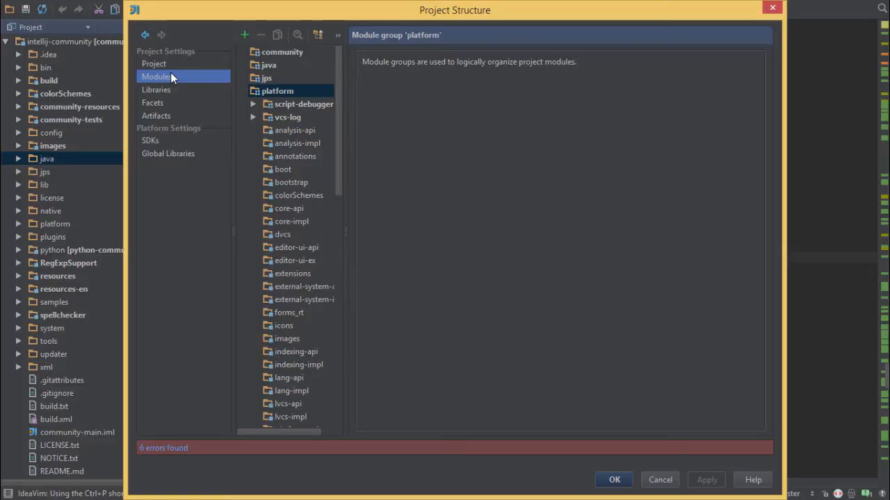
pyautogui.click(156, 89)
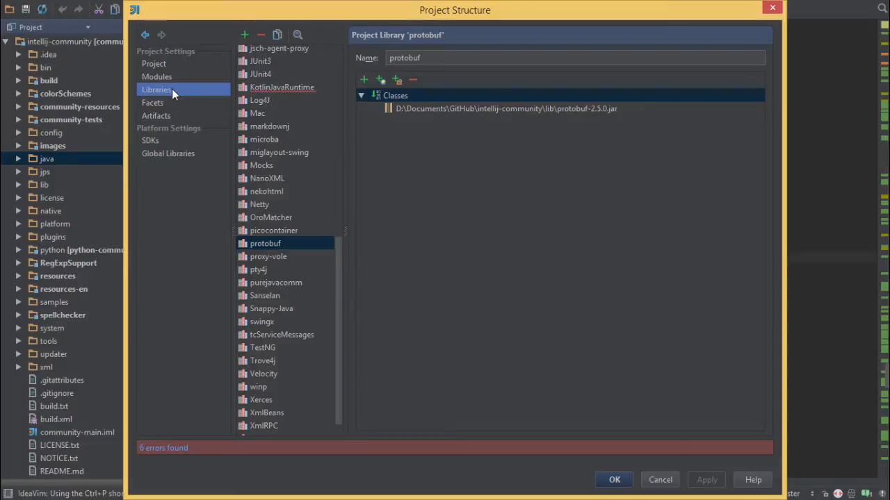
pyautogui.click(155, 115)
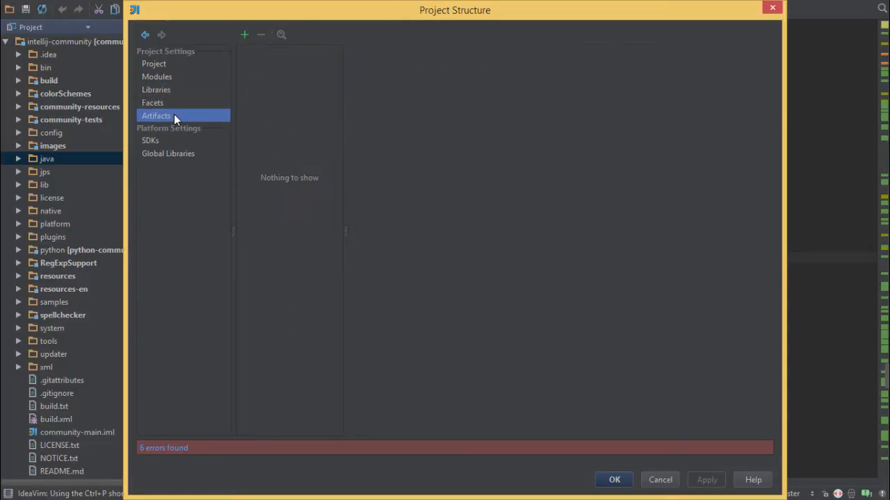
pyautogui.click(150, 140)
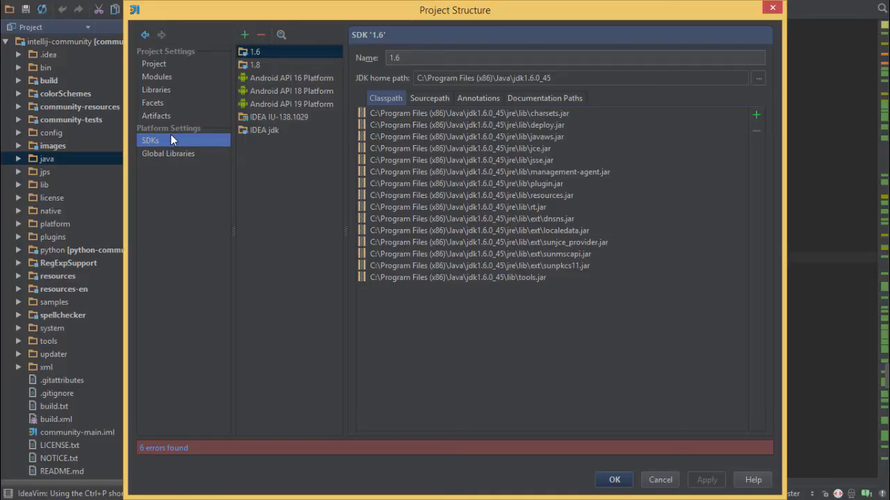
pyautogui.moveTo(526, 306)
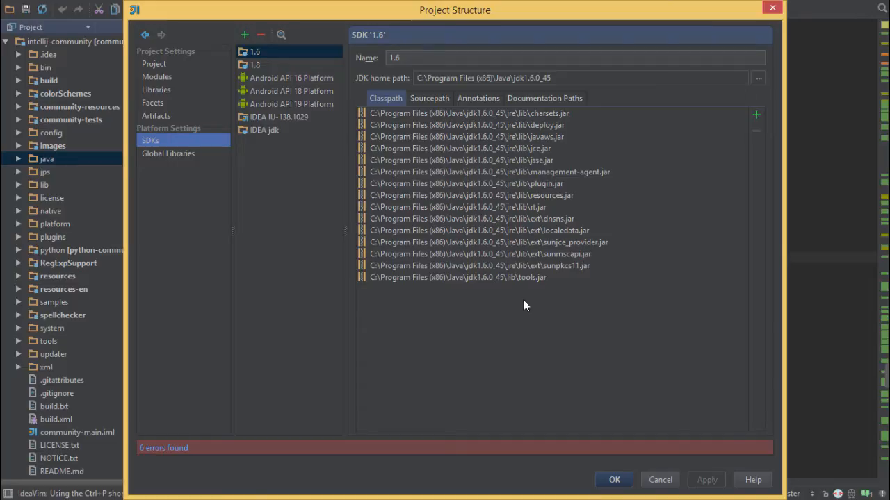
pyautogui.moveTo(439, 159)
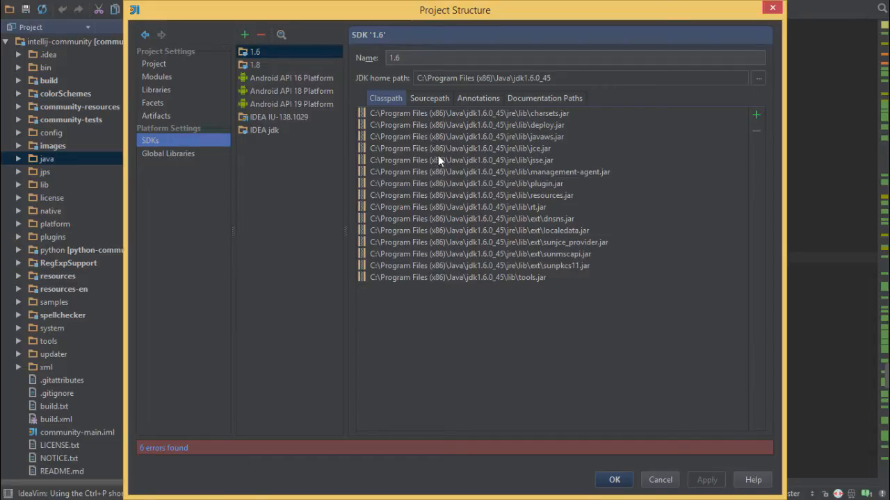
# Step: Add tools.jar from the jdk1.6.0_45 lib folder to the 1.6 SDK classpath
pyautogui.click(459, 277)
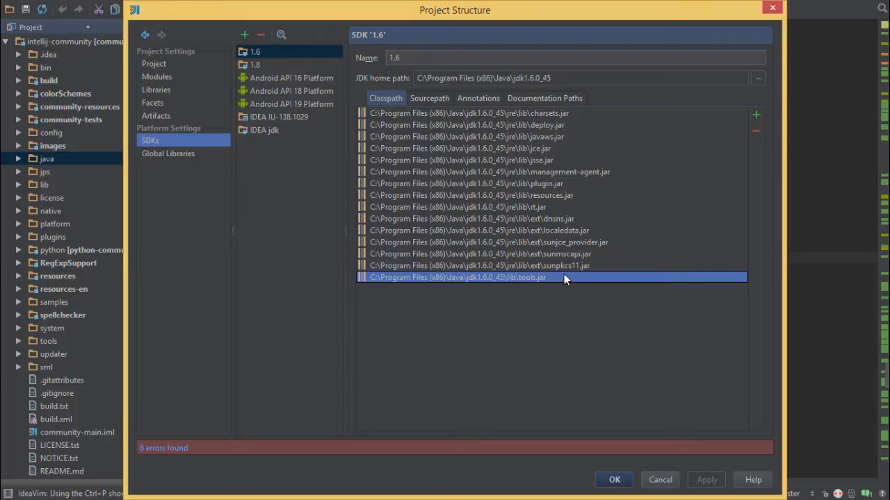
pyautogui.moveTo(525, 235)
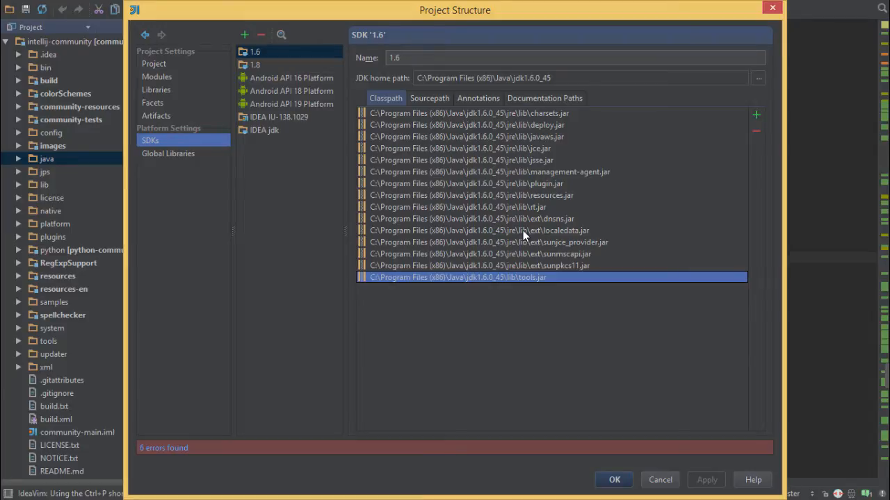
pyautogui.moveTo(445, 147)
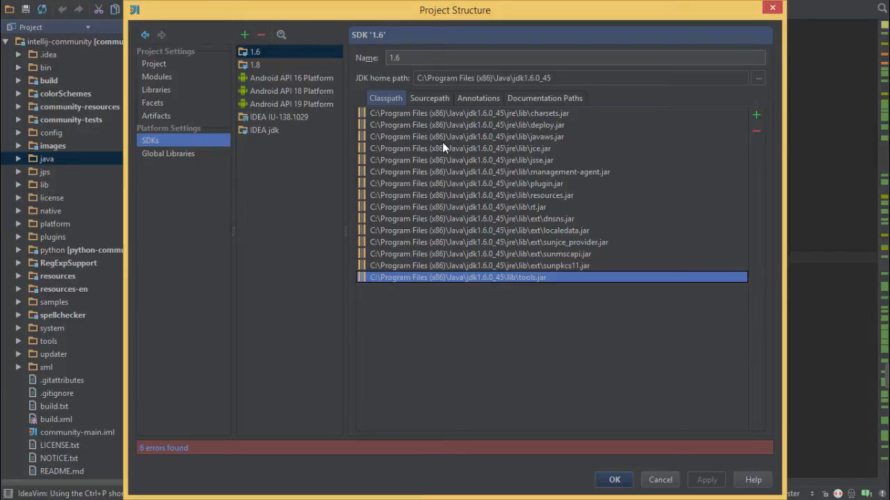
pyautogui.click(756, 114)
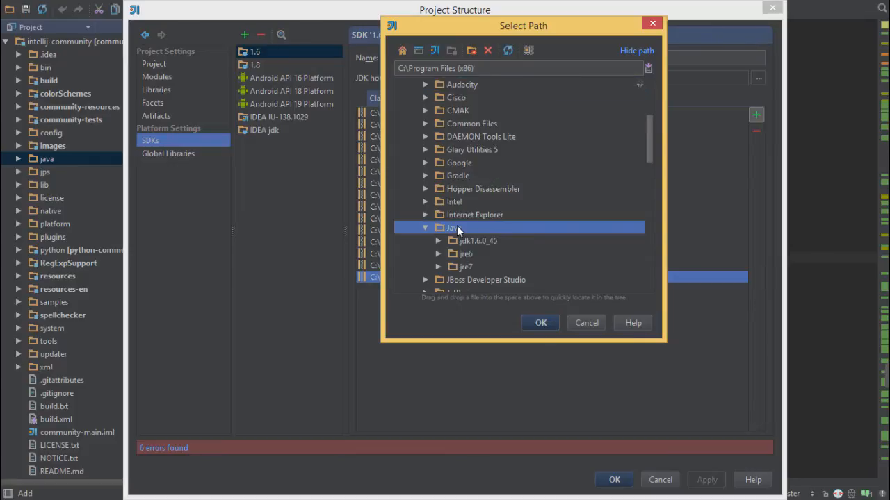
pyautogui.click(478, 241)
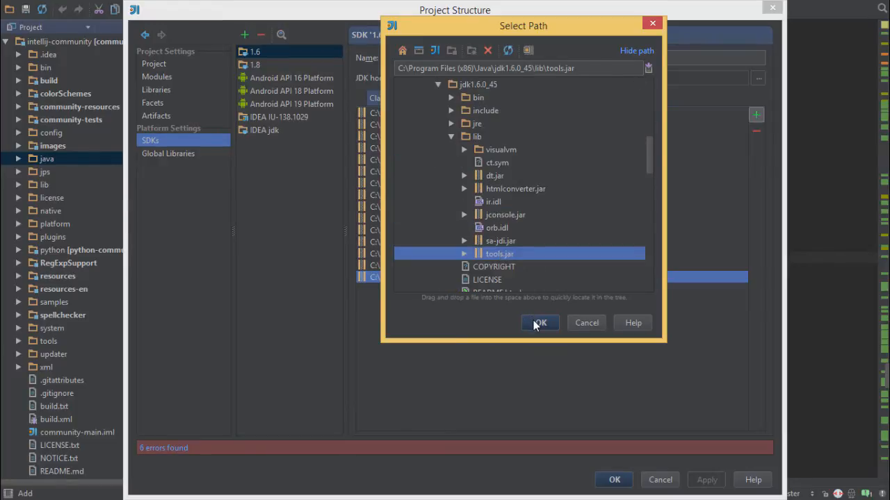
pyautogui.click(539, 322)
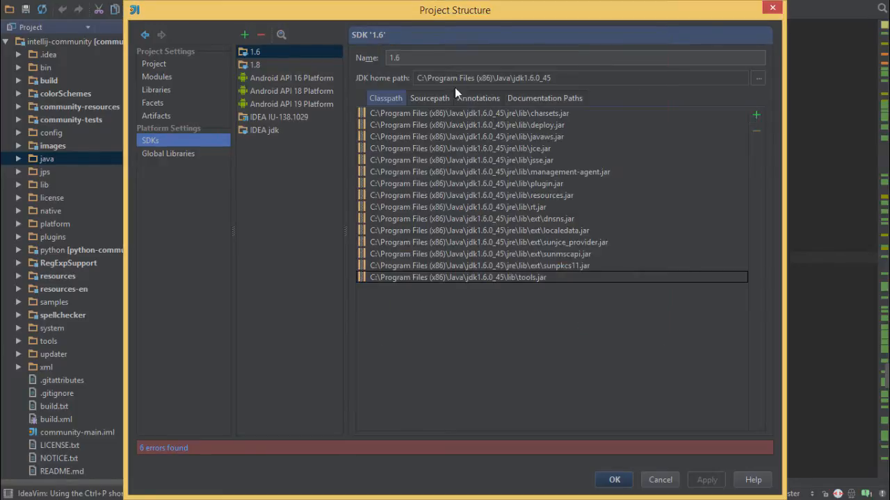
pyautogui.moveTo(180, 66)
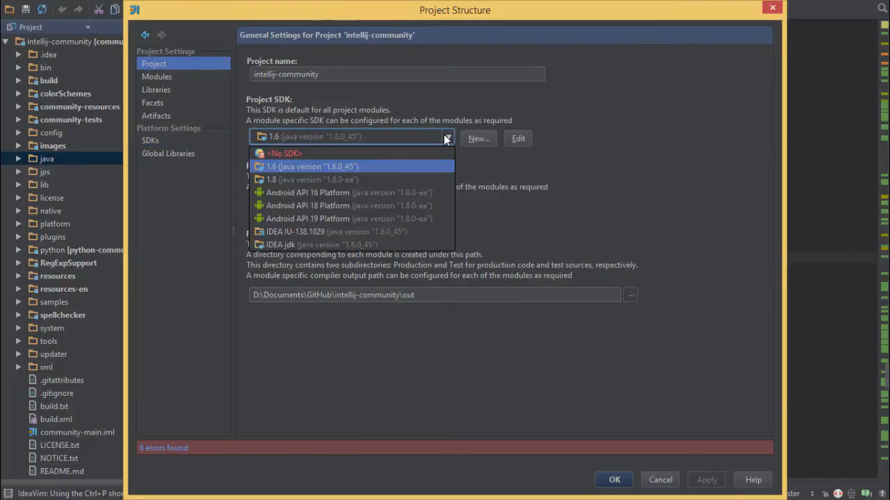
pyautogui.moveTo(486, 143)
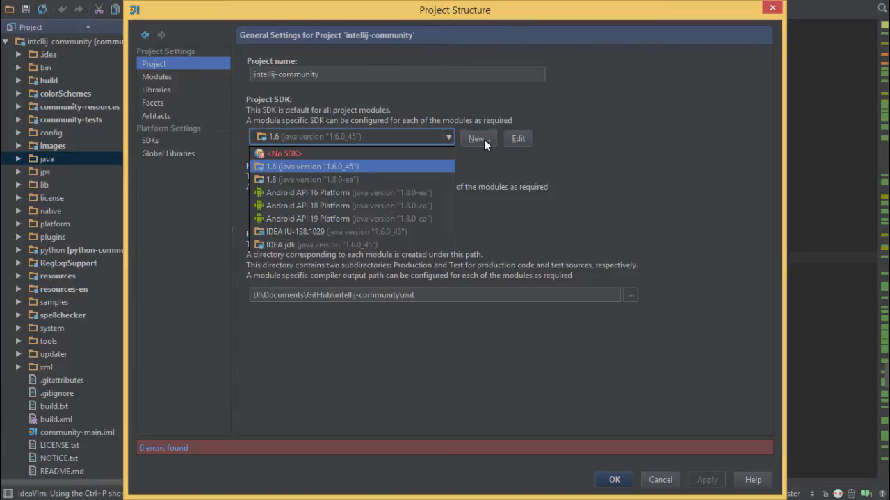
# Step: Review the available SDK types and keep 1.6 as the project SDK
pyautogui.click(475, 139)
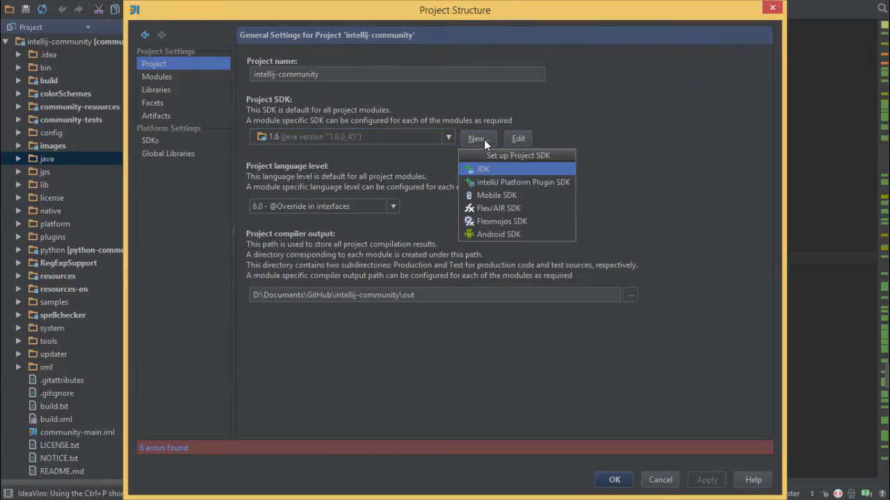
pyautogui.moveTo(456, 139)
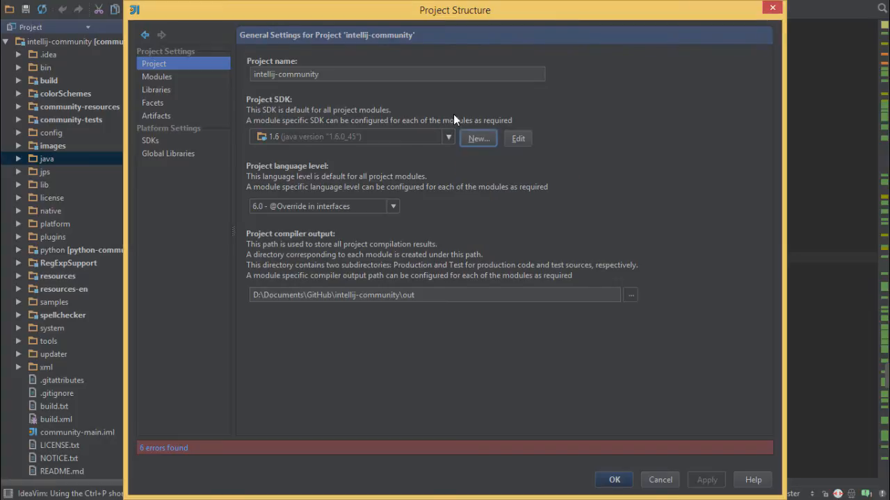
pyautogui.moveTo(462, 124)
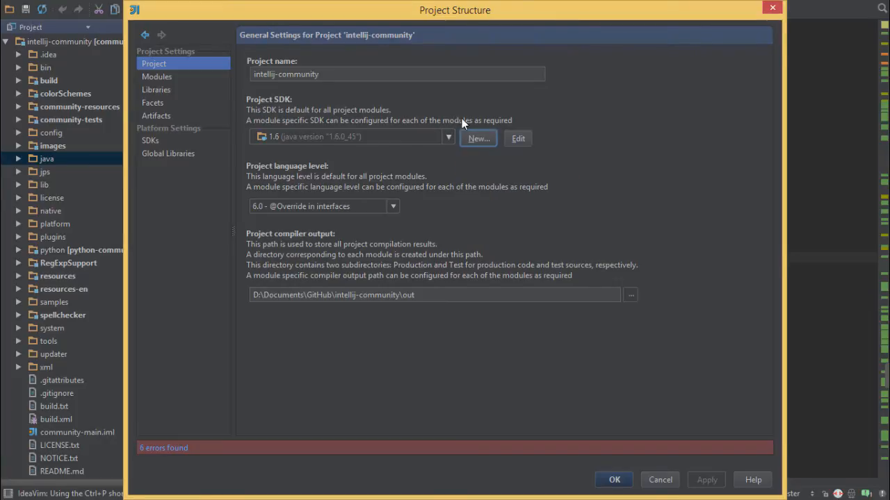
pyautogui.click(615, 480)
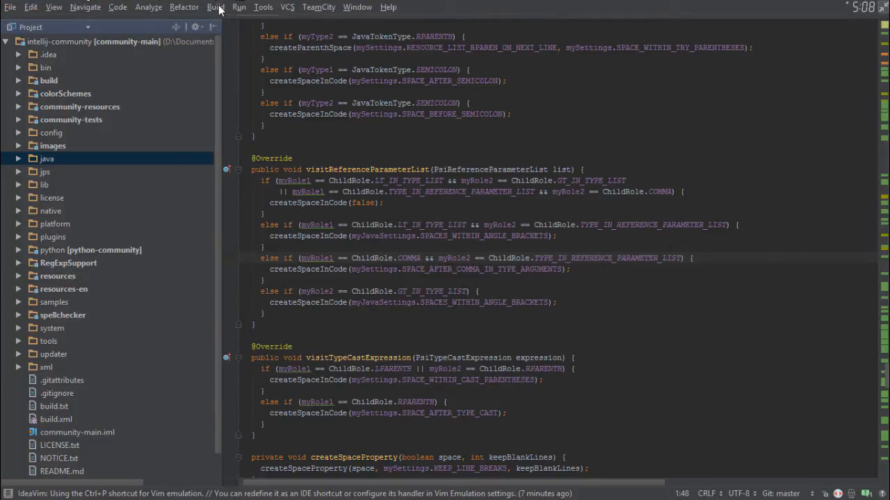
# Step: Make the whole IntelliJ Community project so all files are up to date
pyautogui.click(215, 7)
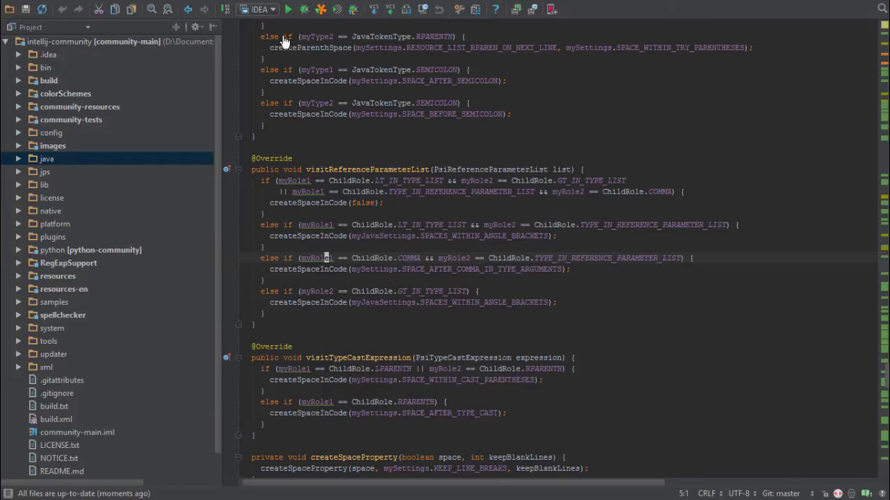
pyautogui.moveTo(288, 8)
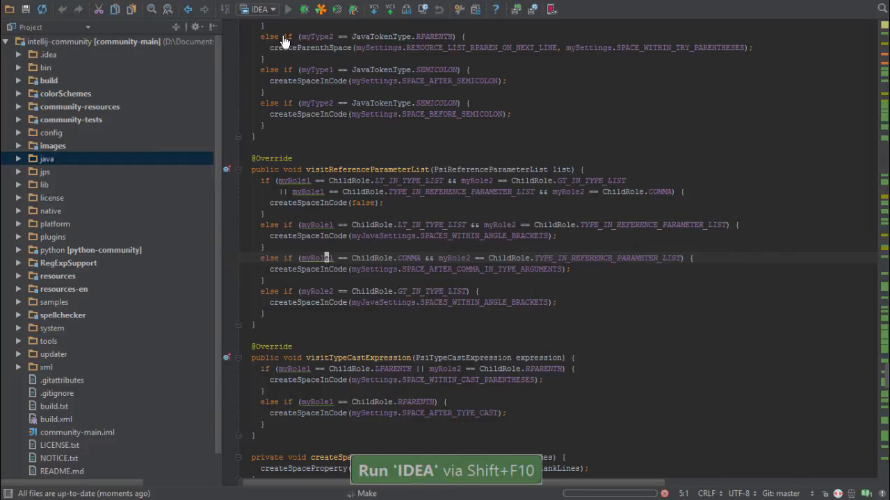
# Step: Launch the IDEA run configuration as a new IDE instance and return to the source project window
pyautogui.click(287, 8)
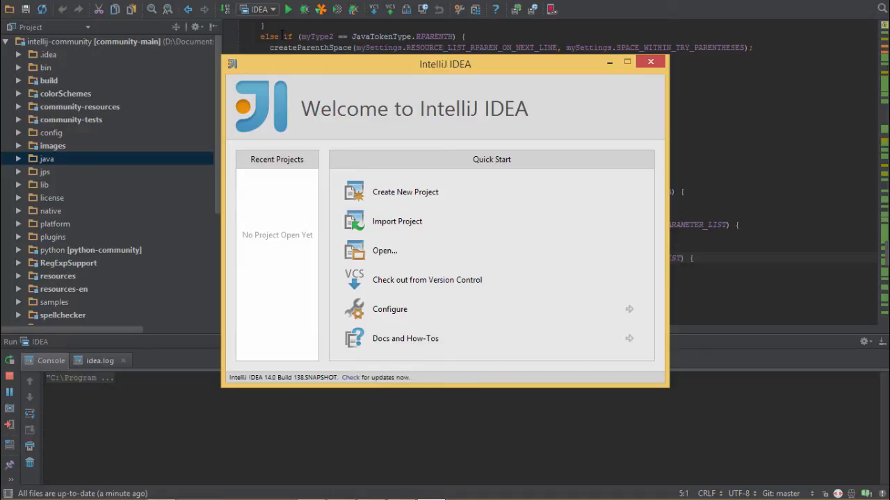
pyautogui.click(651, 61)
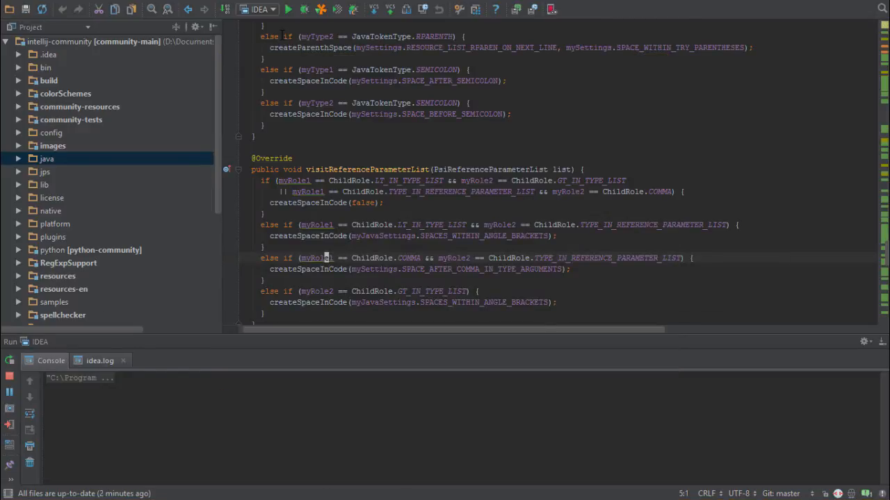
pyautogui.scroll(-3)
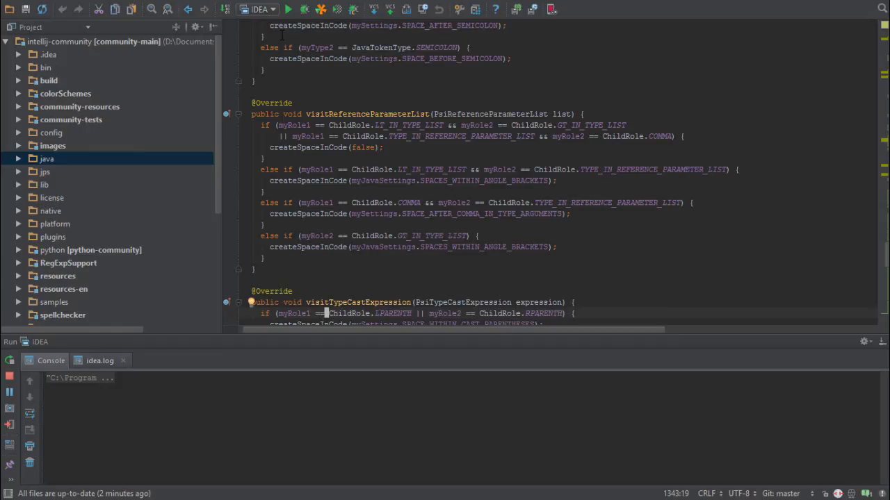
pyautogui.moveTo(217, 69)
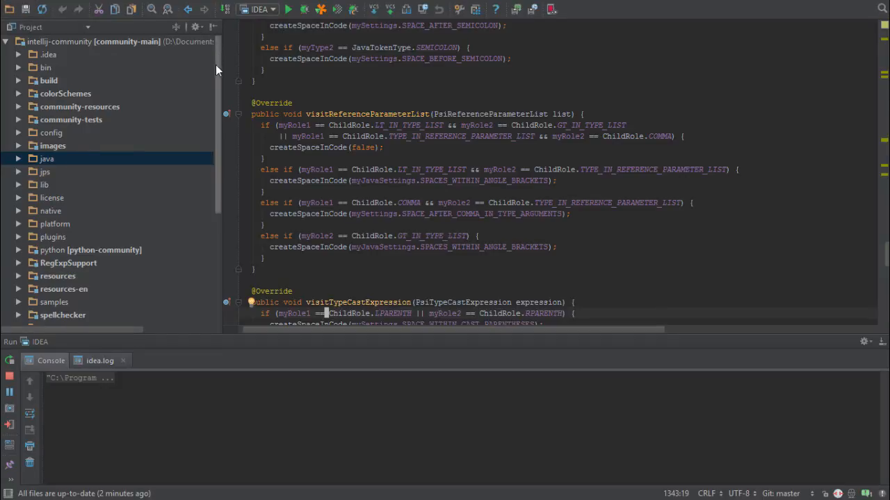
# Step: Expand the core-api and lang-api source folders under the platform module
pyautogui.scroll(-3)
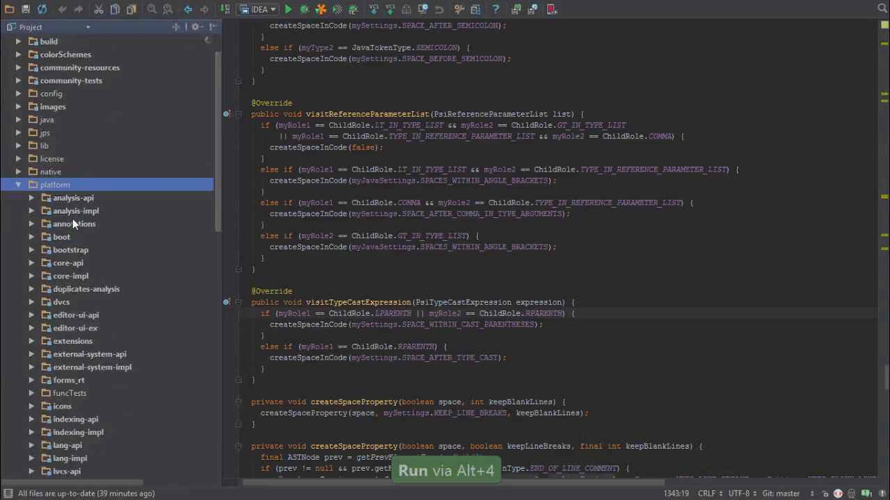
pyautogui.scroll(-3)
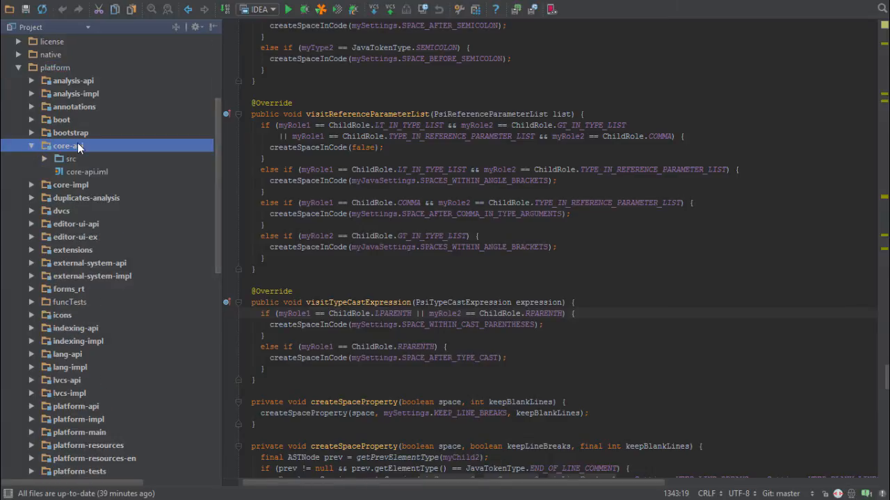
pyautogui.click(69, 158)
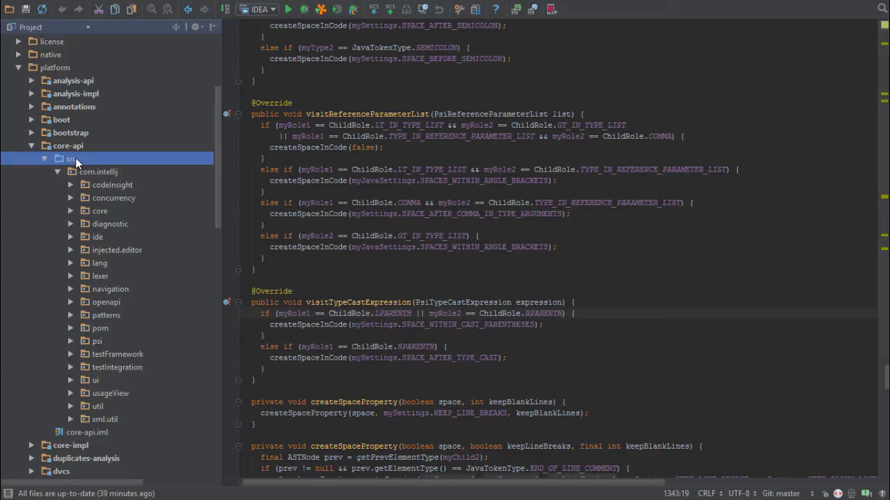
pyautogui.moveTo(84, 174)
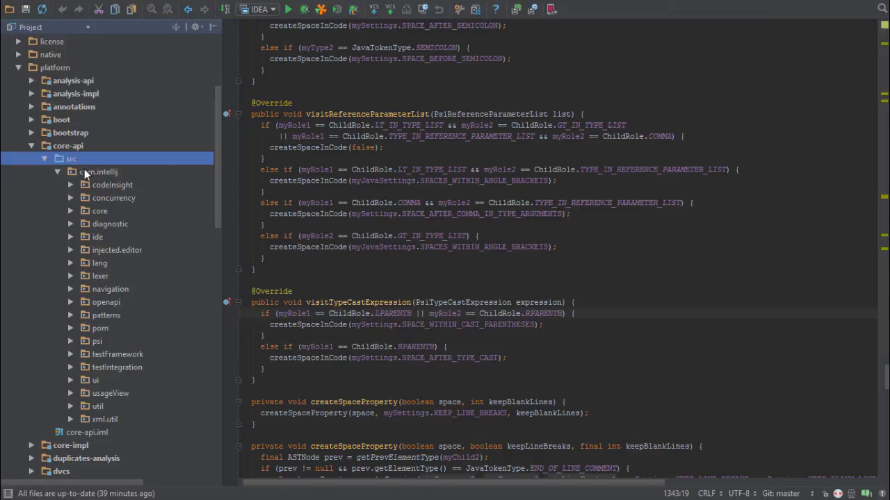
pyautogui.scroll(-3)
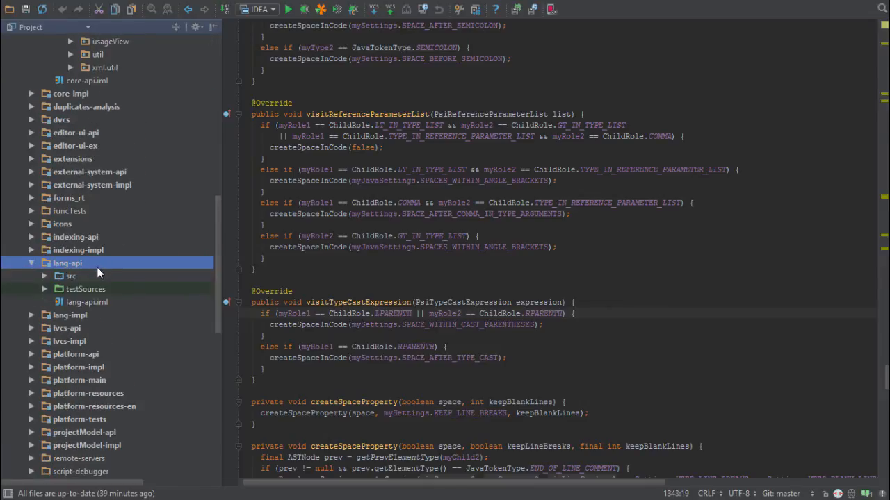
pyautogui.click(70, 275)
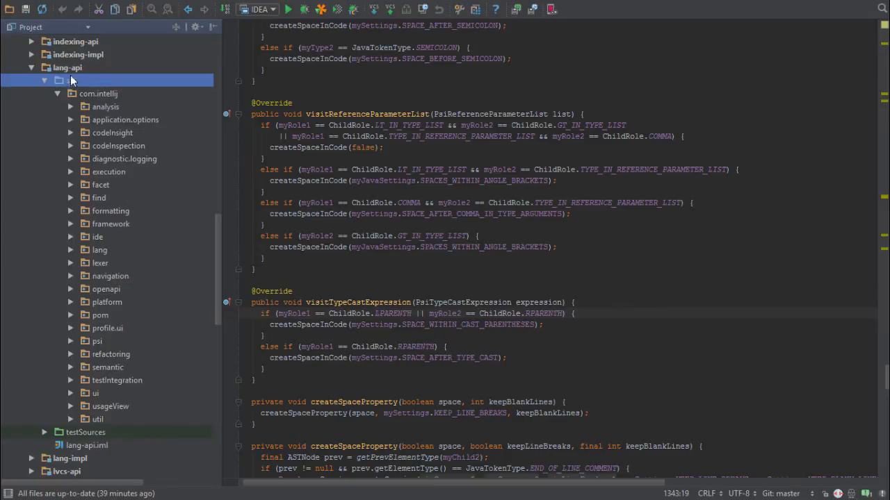
# Step: Collapse the platform modules back to the intellij-community root
pyautogui.click(45, 67)
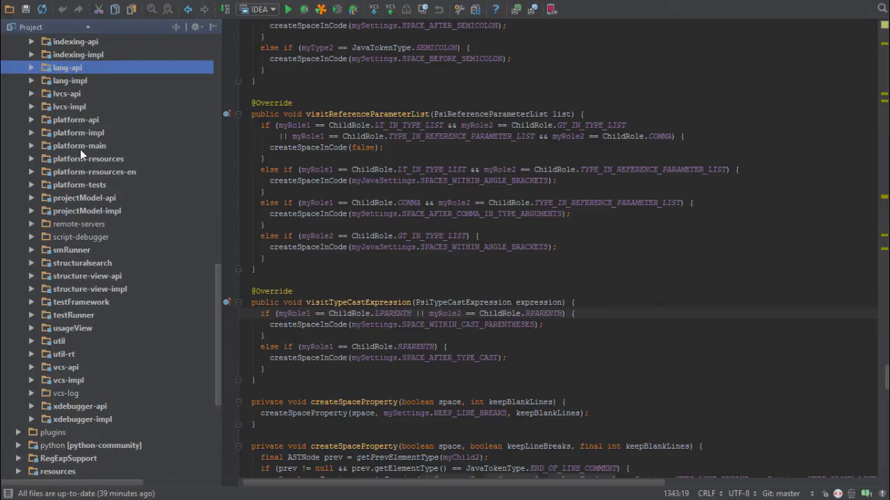
pyautogui.moveTo(80, 158)
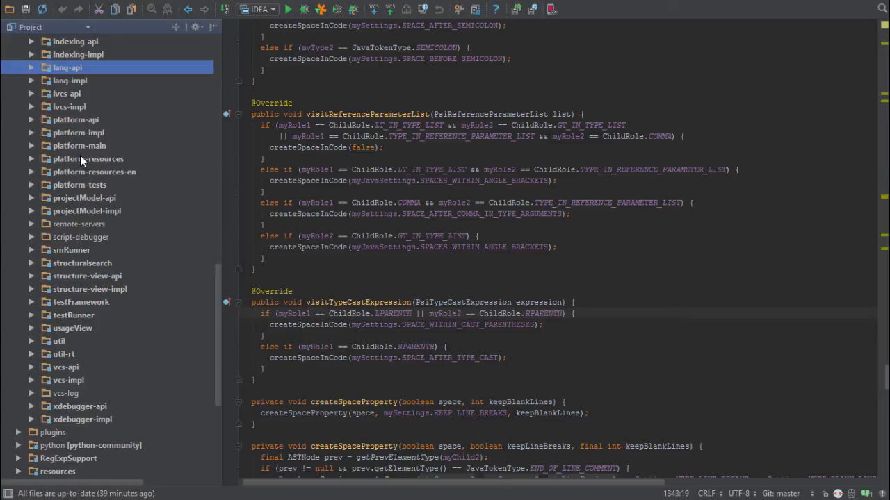
pyautogui.moveTo(89, 197)
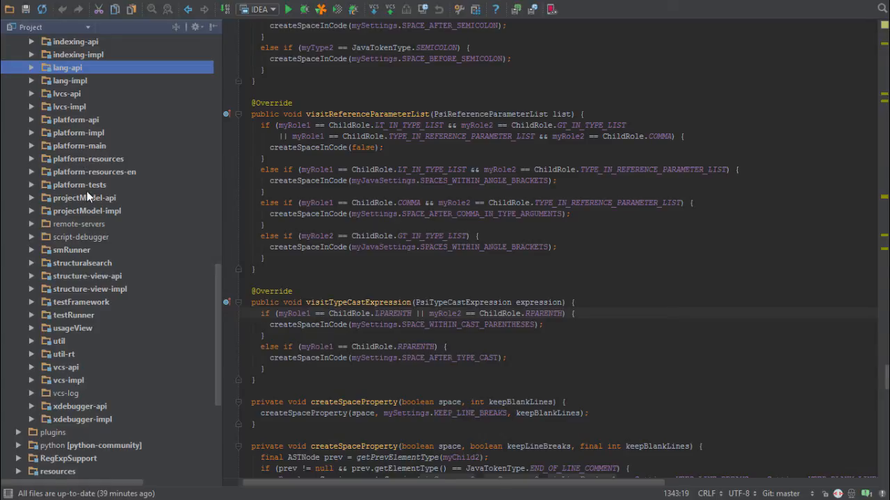
pyautogui.moveTo(89, 314)
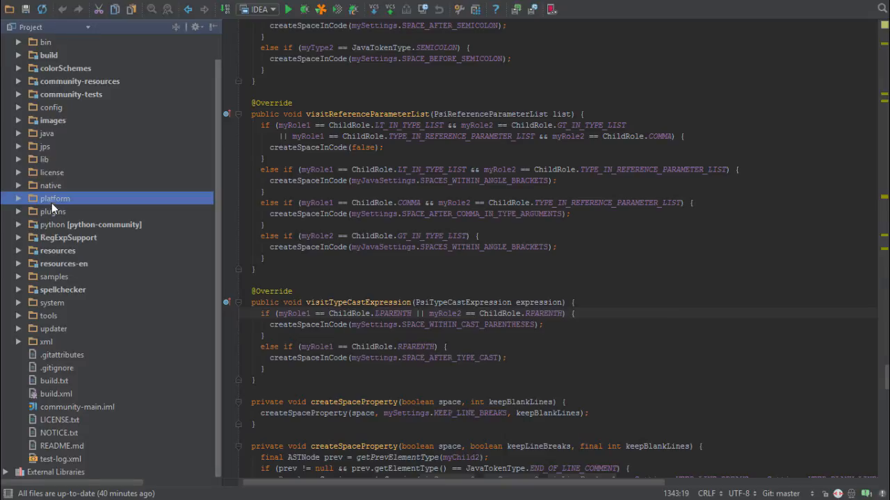
pyautogui.scroll(3)
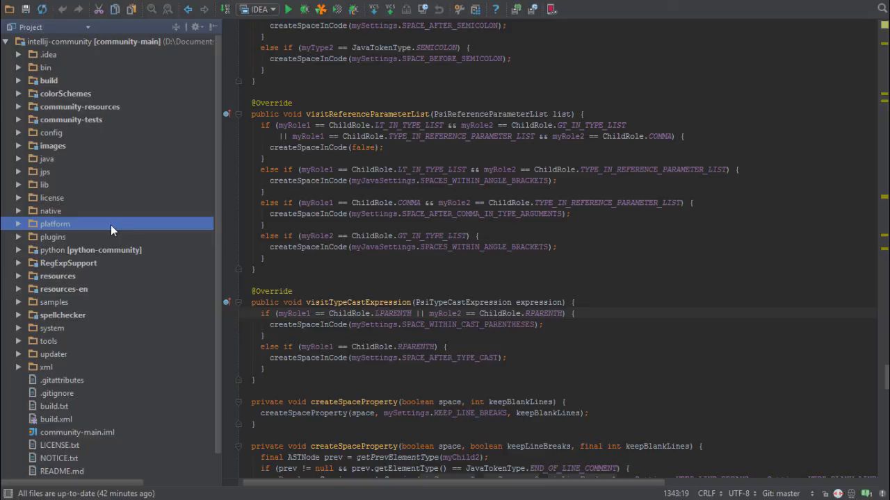
# Step: Search Google in Chrome for 'confluence intellij custom language plugins'
pyautogui.press('alt+tab')
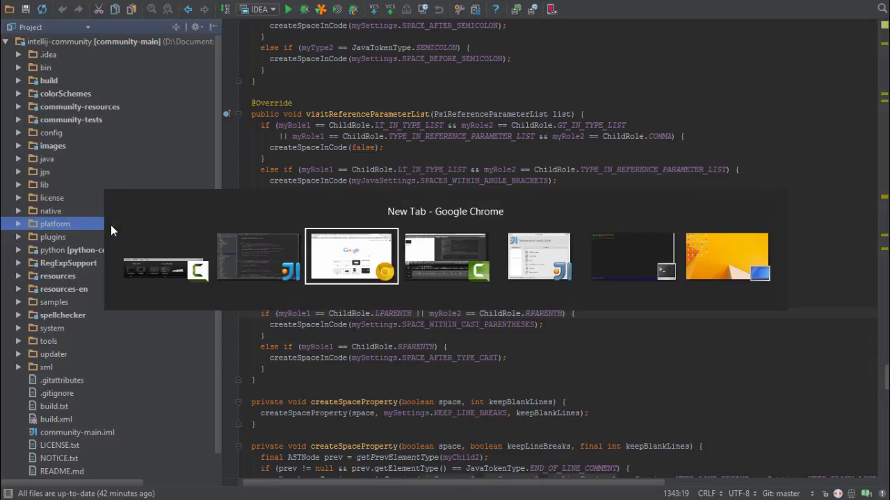
pyautogui.click(350, 256)
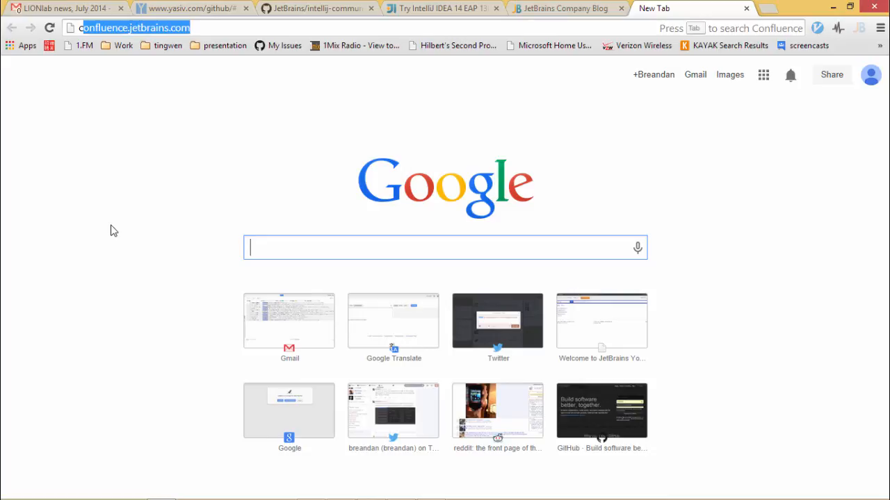
pyautogui.write('confluence intellij custom la')
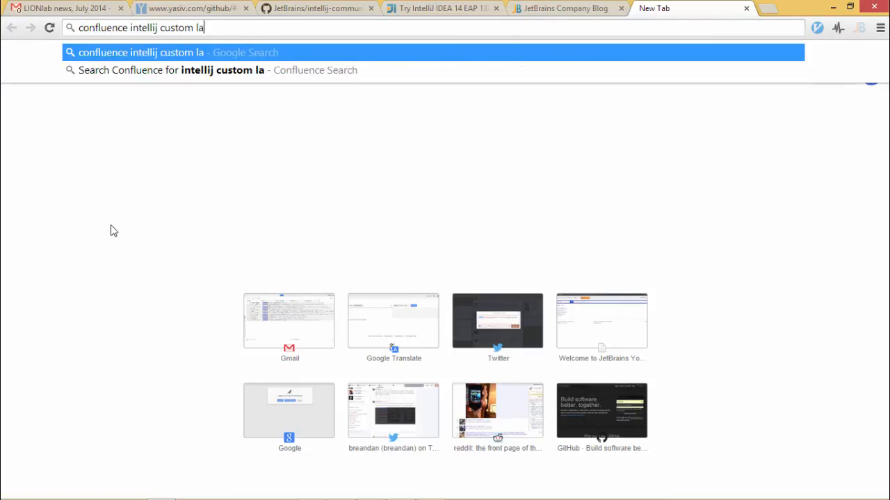
pyautogui.press('Return')
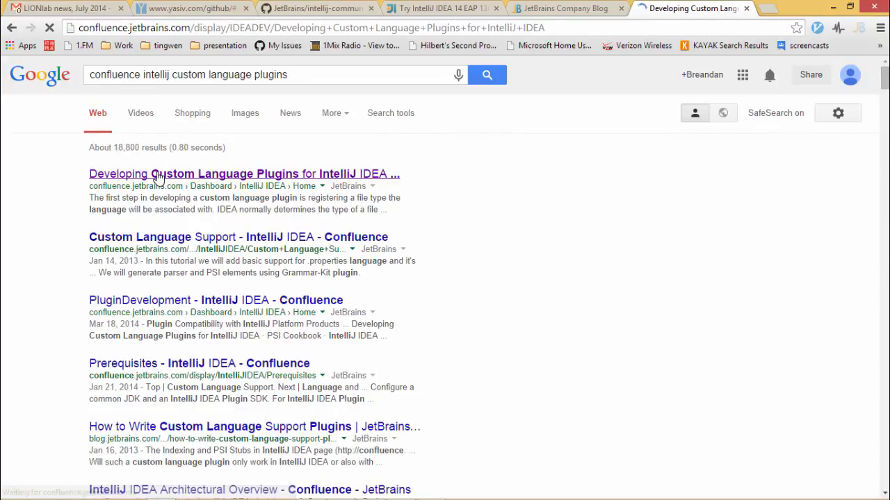
# Step: Open the Developing Custom Language Plugins guide and scroll to Implementing a Lexer
pyautogui.click(243, 173)
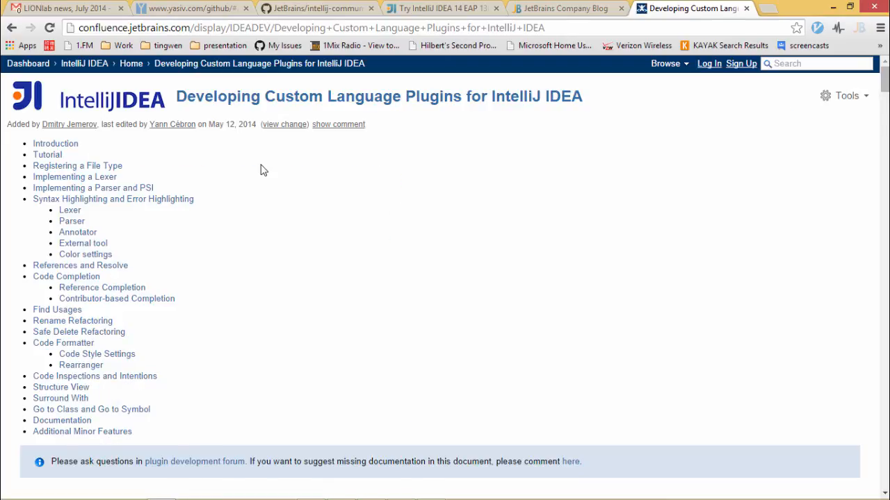
pyautogui.scroll(-3)
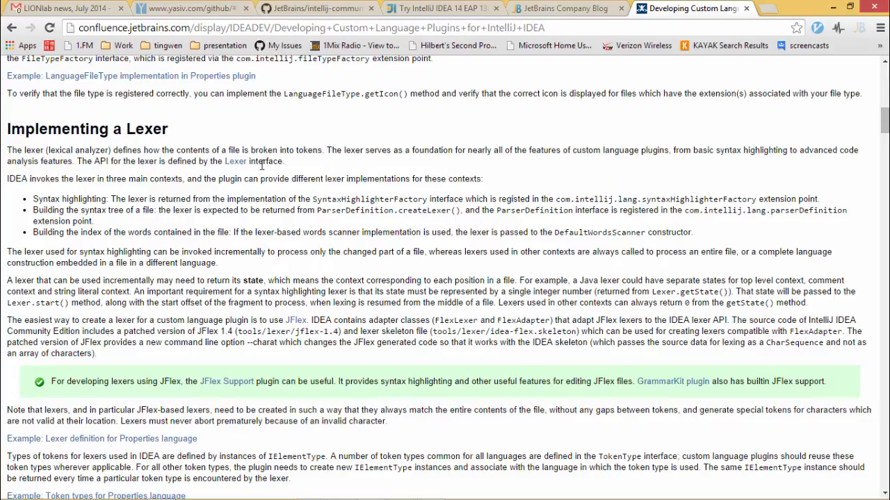